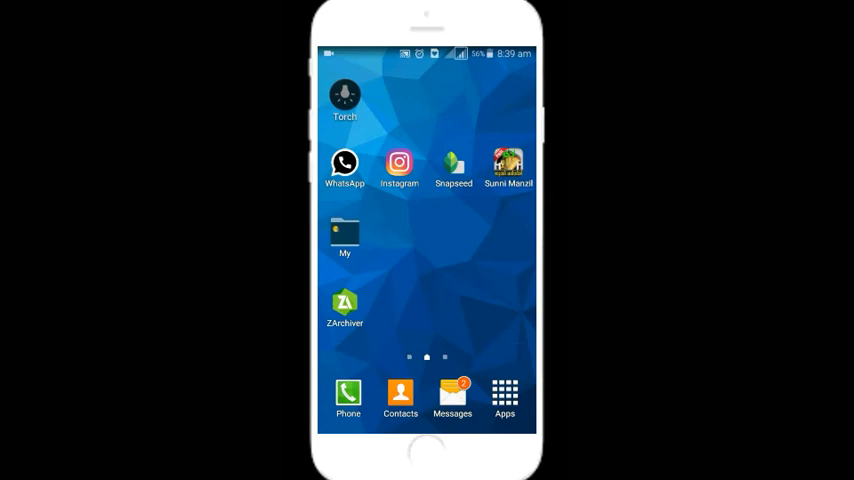
Launch the modded WhatsApp from the home screen to show its dark chats list and status row.
{"action": "left_click", "coordinate": [344, 162]}
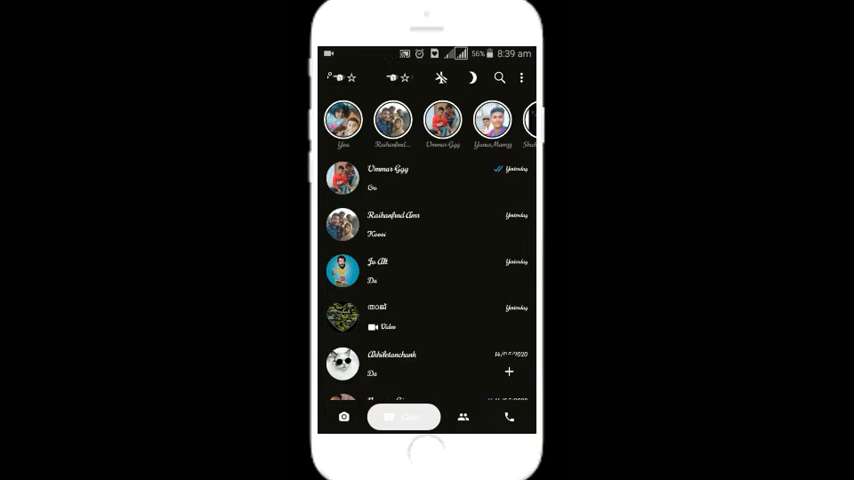
Browse down the chats list, then swipe over to the group chats page.
{"action": "scroll", "scroll_direction": "down", "scroll_amount": 3}
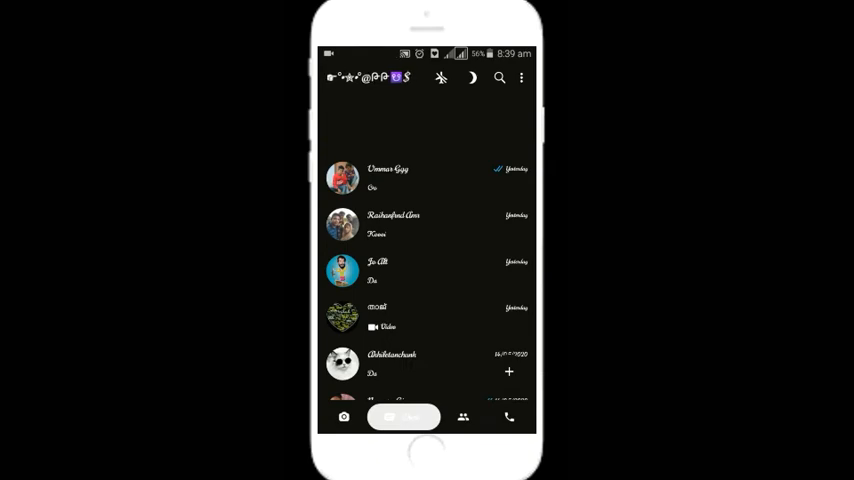
{"action": "scroll", "scroll_direction": "down", "scroll_amount": 3}
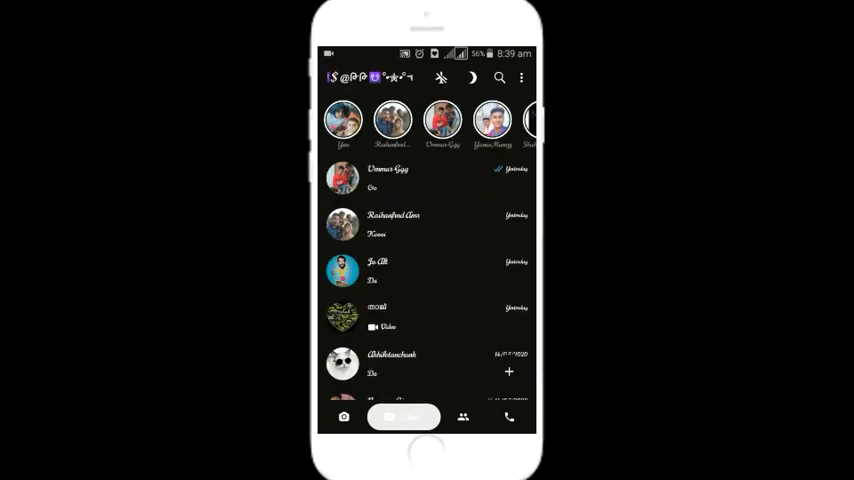
{"action": "scroll", "scroll_direction": "left", "scroll_amount": 3}
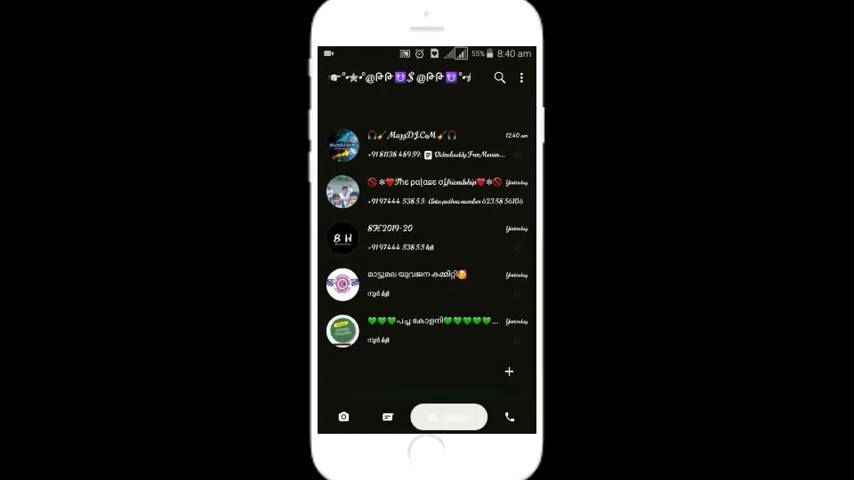
Swipe back to the chats page with statuses and exit to the Android home screen.
{"action": "scroll", "scroll_direction": "down", "scroll_amount": 3}
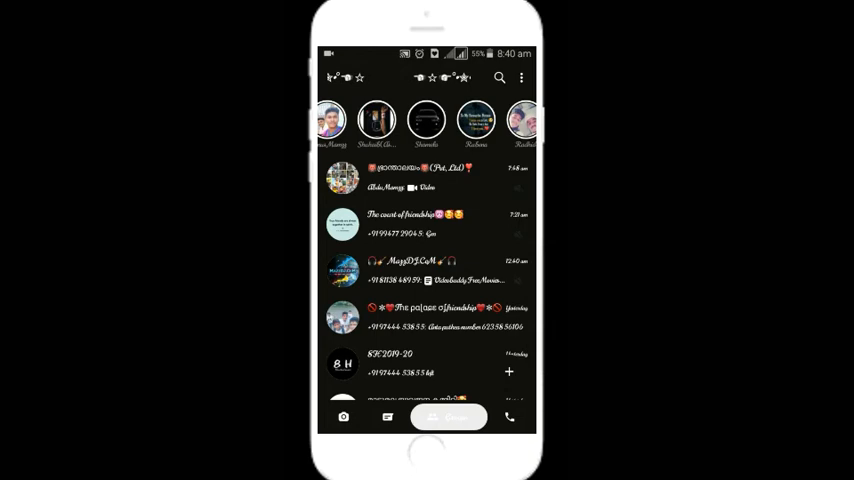
{"action": "scroll", "scroll_direction": "left", "scroll_amount": 3}
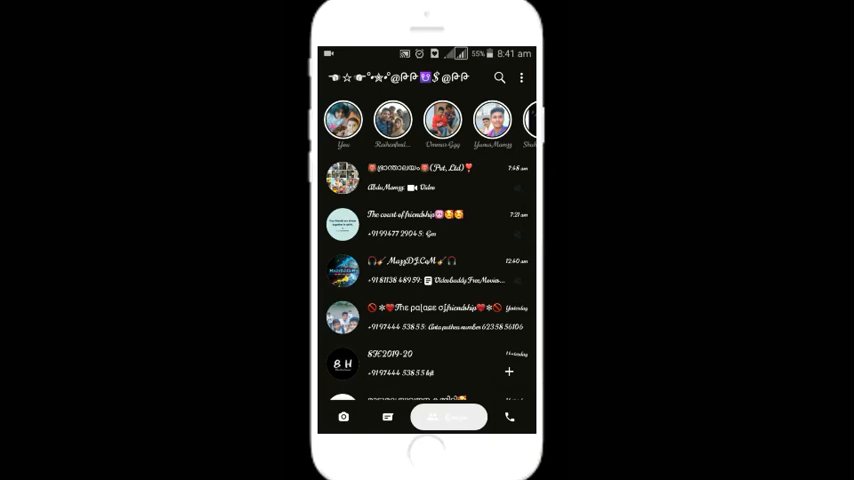
{"action": "scroll", "scroll_direction": "down", "scroll_amount": 3}
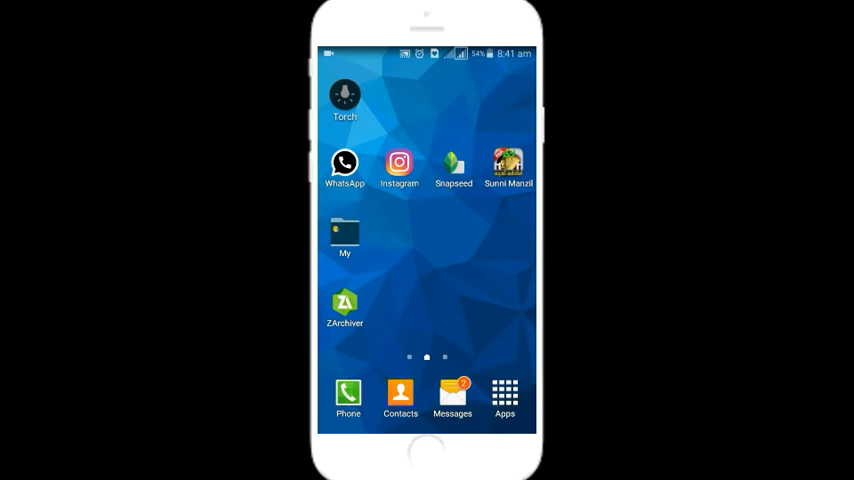
{"action": "scroll", "scroll_direction": "left", "scroll_amount": 3}
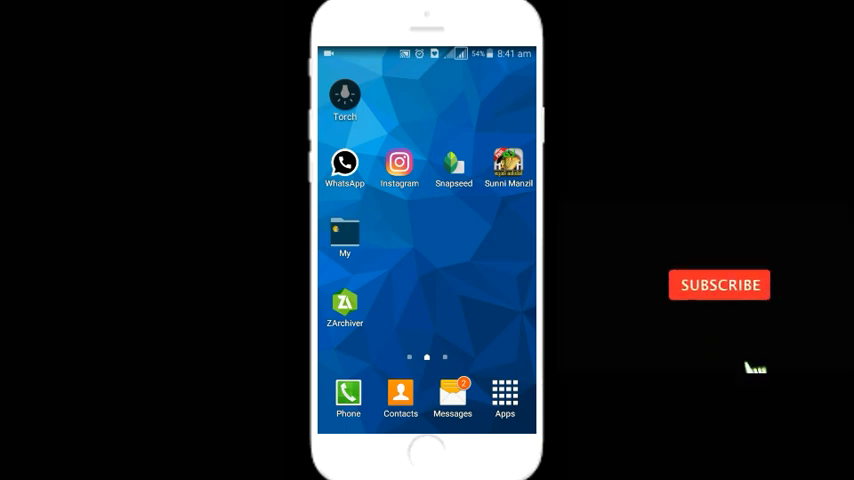
{"action": "left_click", "coordinate": [720, 284]}
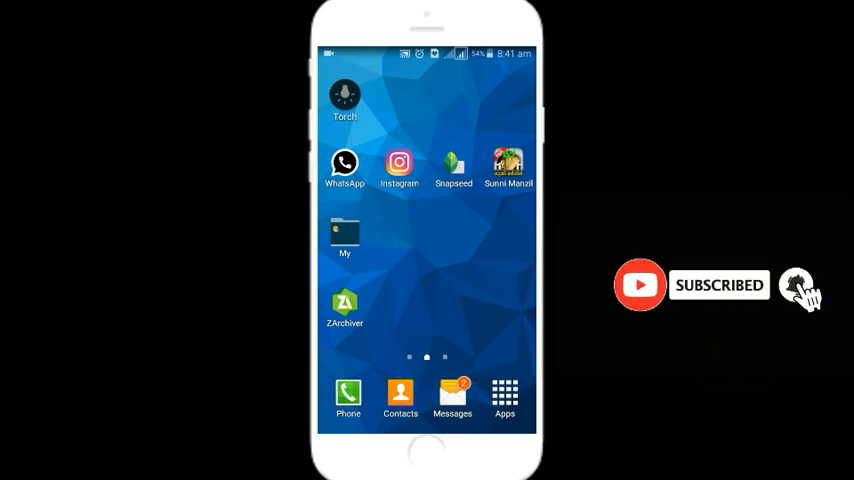